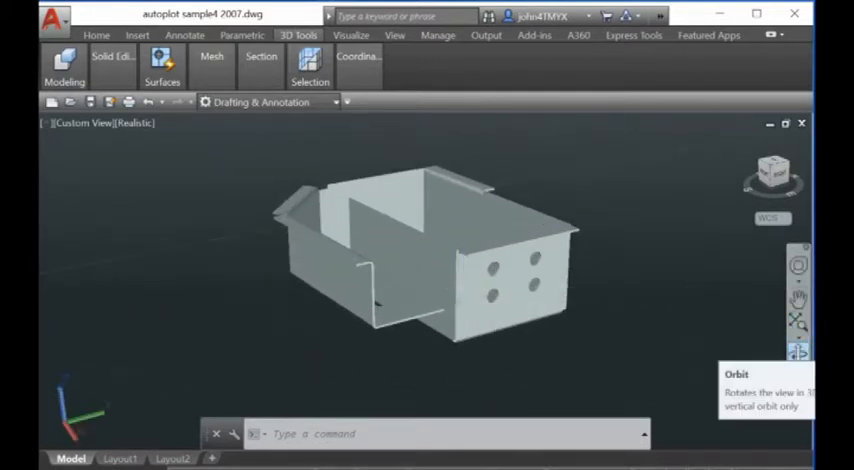
Start the 3D orbit tool to rotate the view around the sheet metal box
{"action": "left_click", "coordinate": [799, 294]}
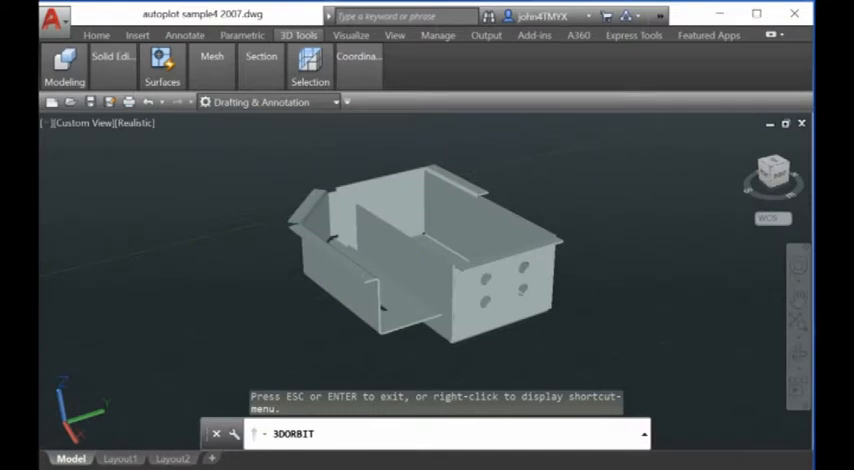
Exit the orbit, leaving the box viewed from a slightly rotated angle
{"action": "key", "text": "Escape"}
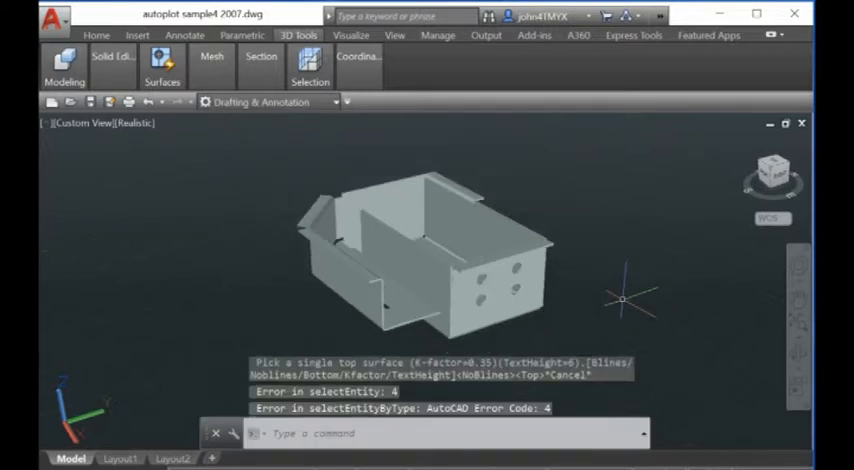
Clear the errors and rerun SUNROLL so it prompts for the box's top surface
{"action": "type", "text": "ex"}
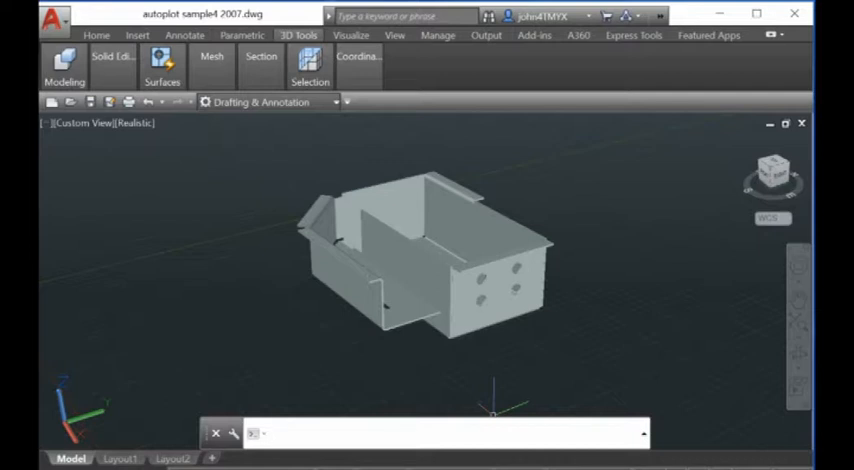
{"action": "type", "text": "Sun"}
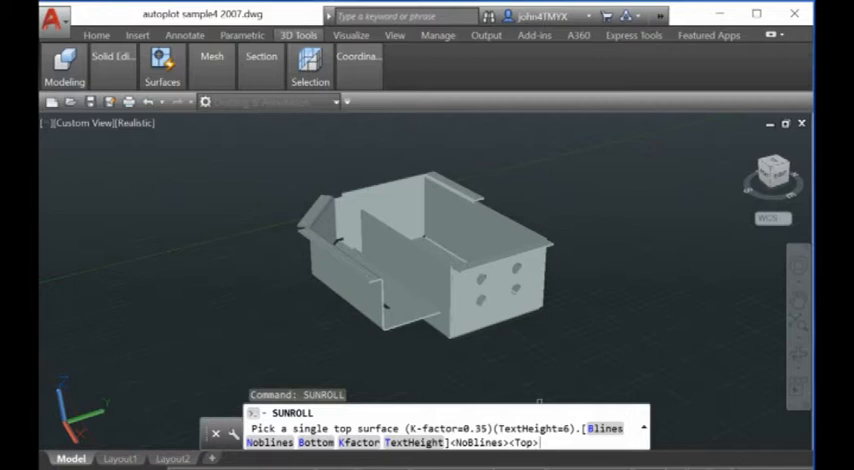
Set the unfold label text height to 2.9 and enter a new K-factor starting '0.'
{"action": "type", "text": "Te"}
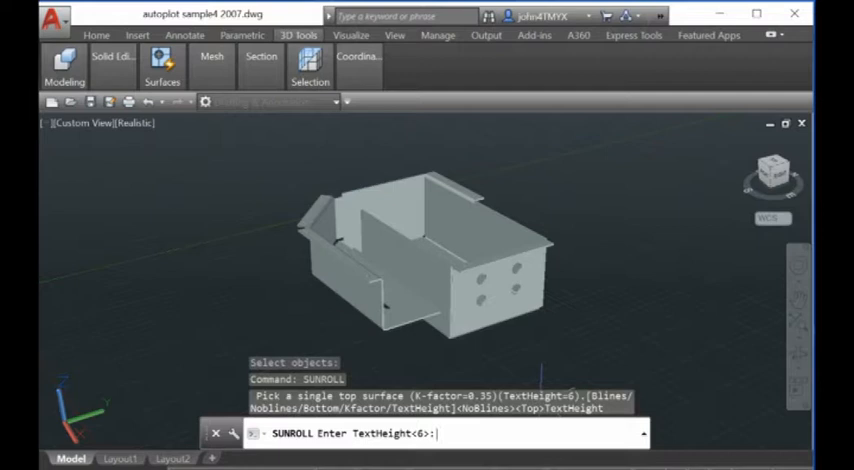
{"action": "type", "text": "2."}
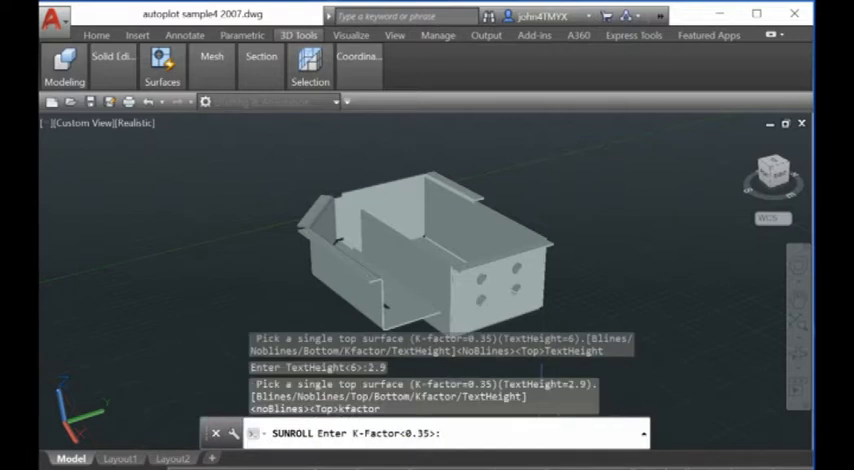
{"action": "type", "text": "0."}
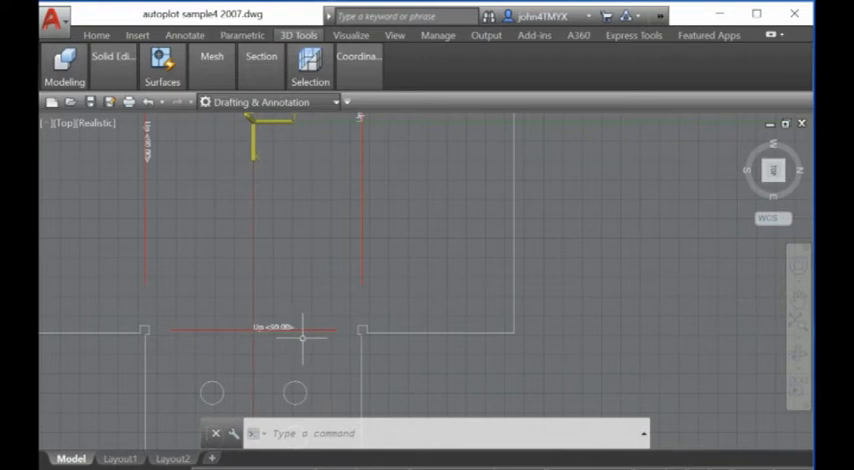
{"action": "mouse_move", "coordinate": [300, 340]}
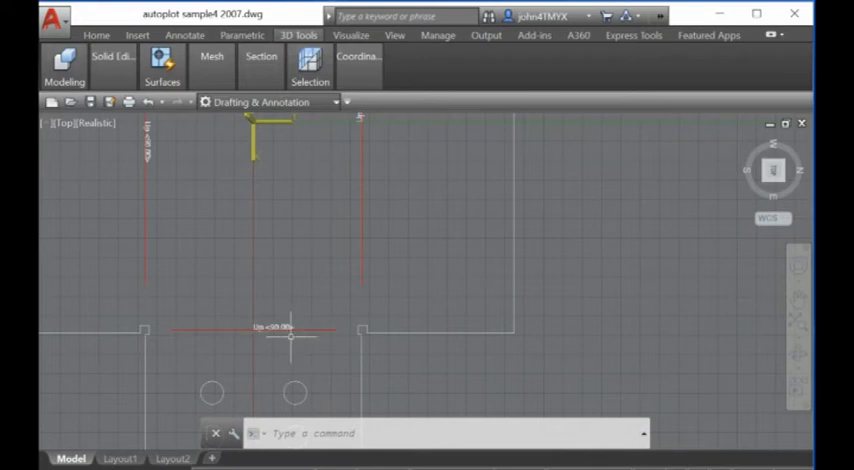
{"action": "mouse_move", "coordinate": [307, 330]}
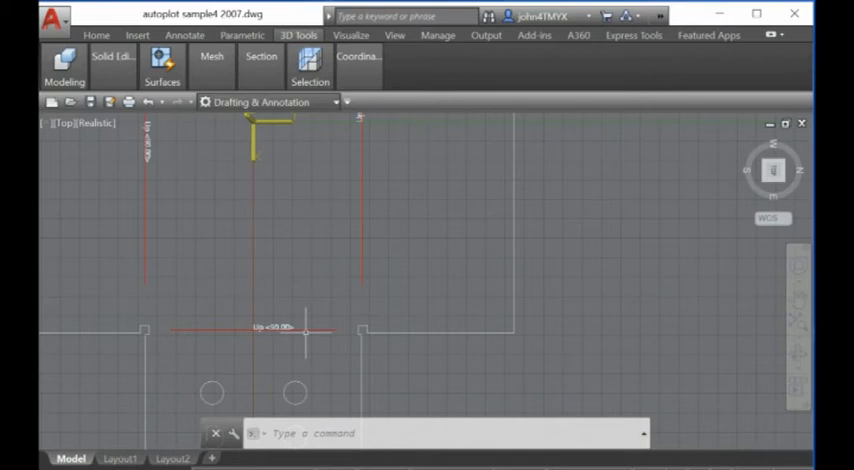
{"action": "mouse_move", "coordinate": [232, 320]}
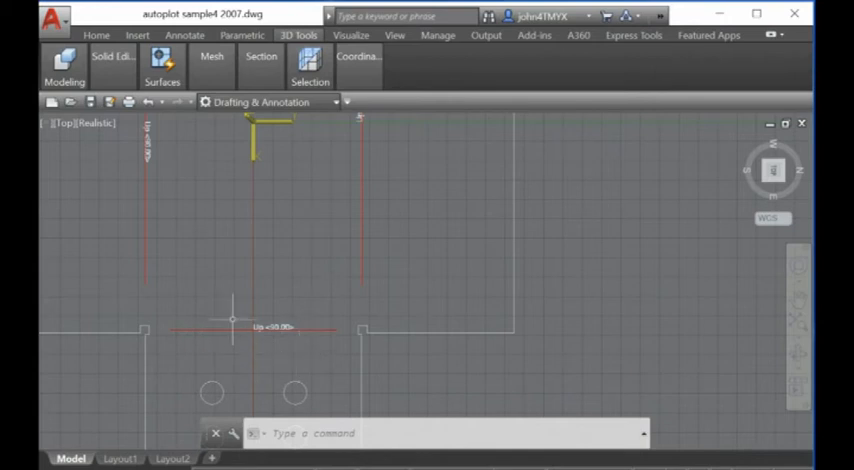
{"action": "mouse_move", "coordinate": [287, 327]}
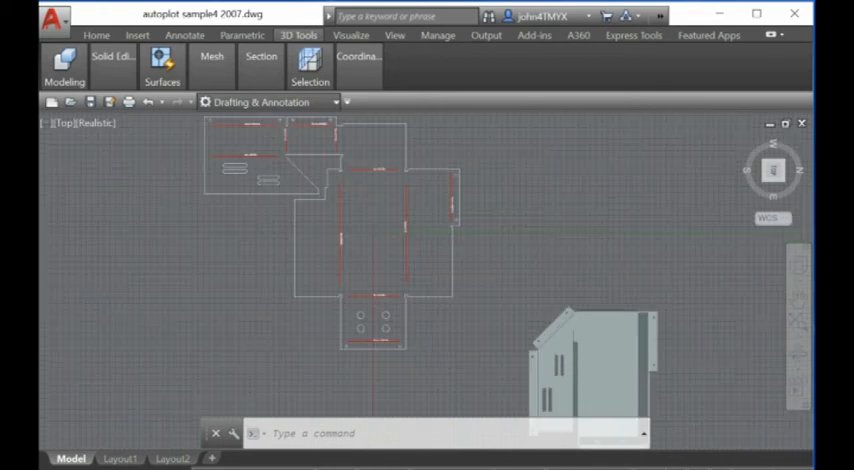
Select the central red bend line in the flat pattern
{"action": "left_click", "coordinate": [360, 250]}
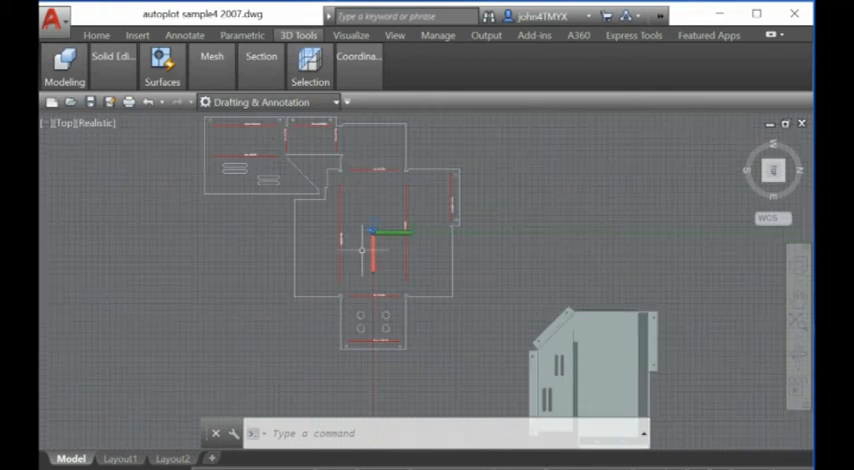
{"action": "mouse_move", "coordinate": [513, 270]}
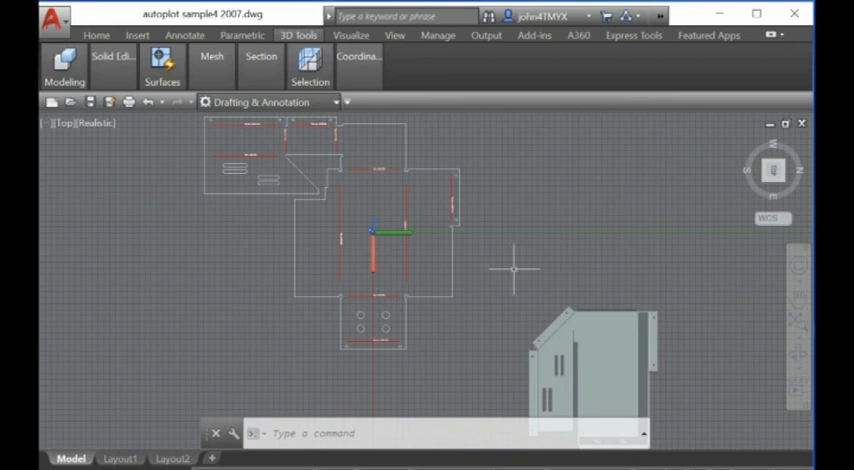